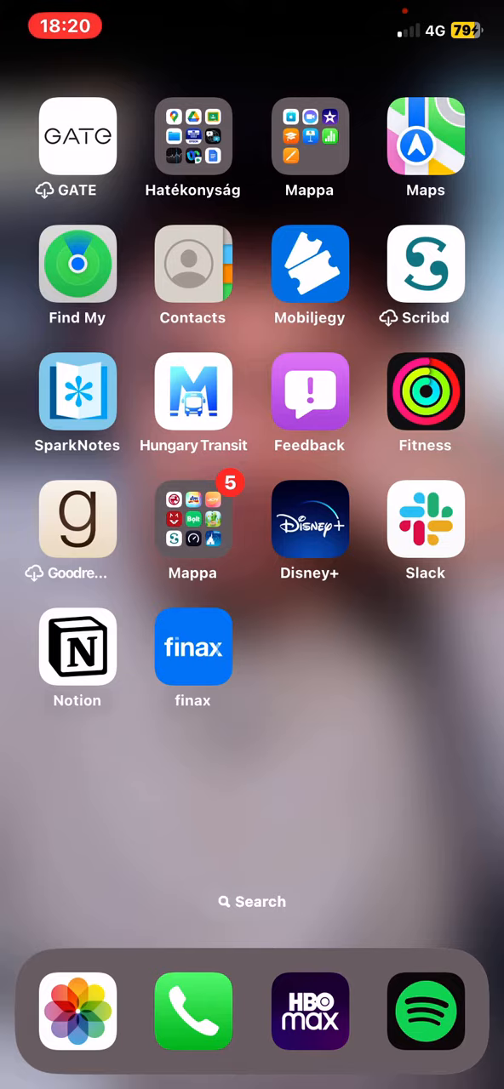
# Step: Launch the Finax app from the home screen to show its News feed
pyautogui.click(192, 647)
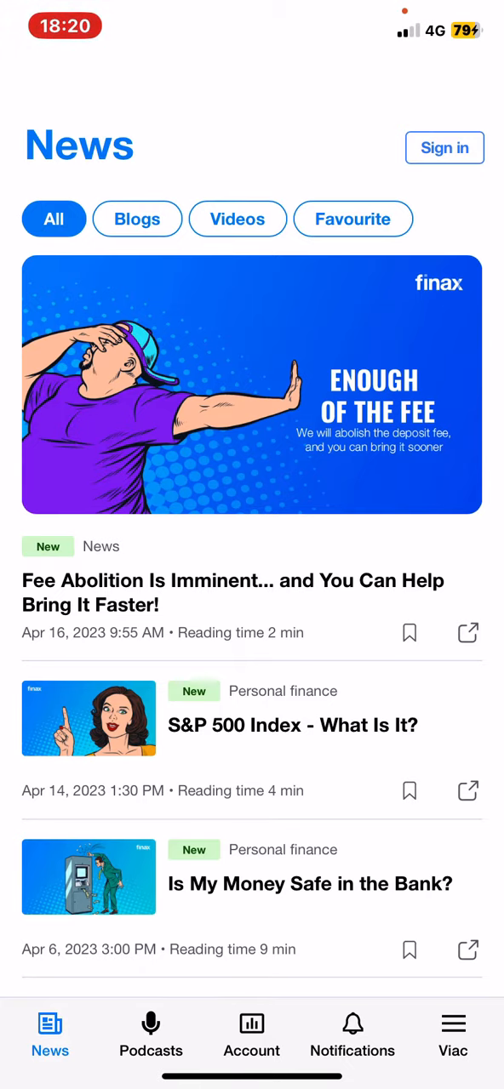
# Step: Open the Viac menu and expand Application settings to reveal Language, Notifications and Newsletter
pyautogui.click(449, 1023)
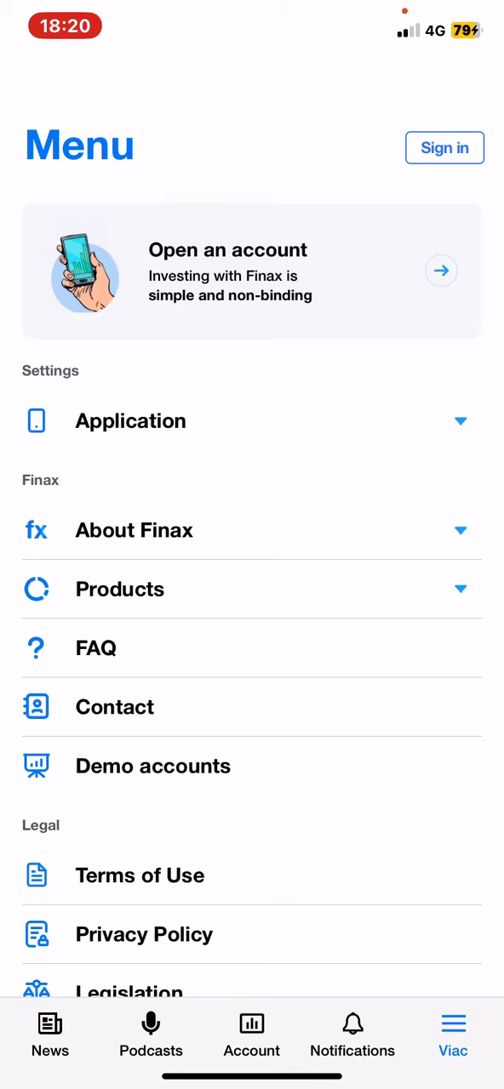
pyautogui.click(131, 422)
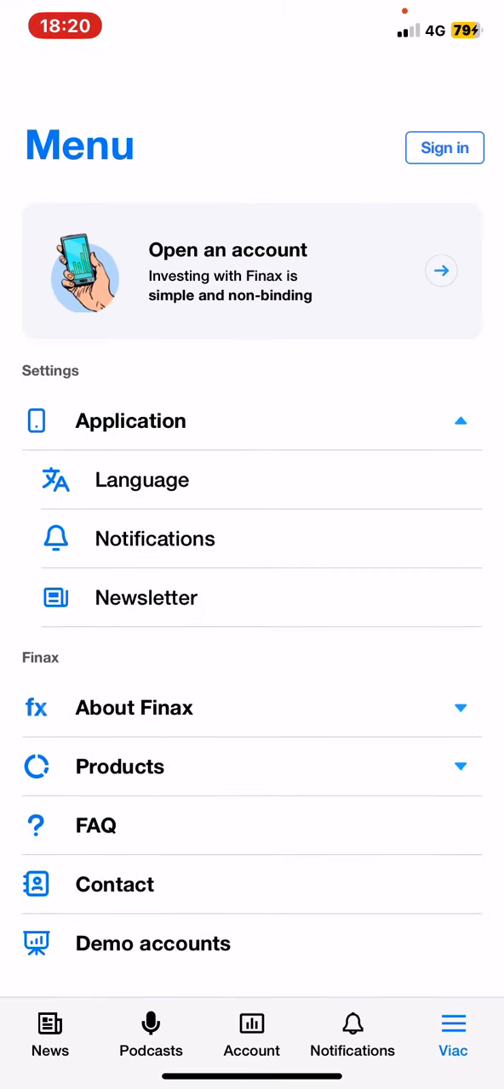
# Step: Open the Notifications page under Application settings
pyautogui.click(155, 538)
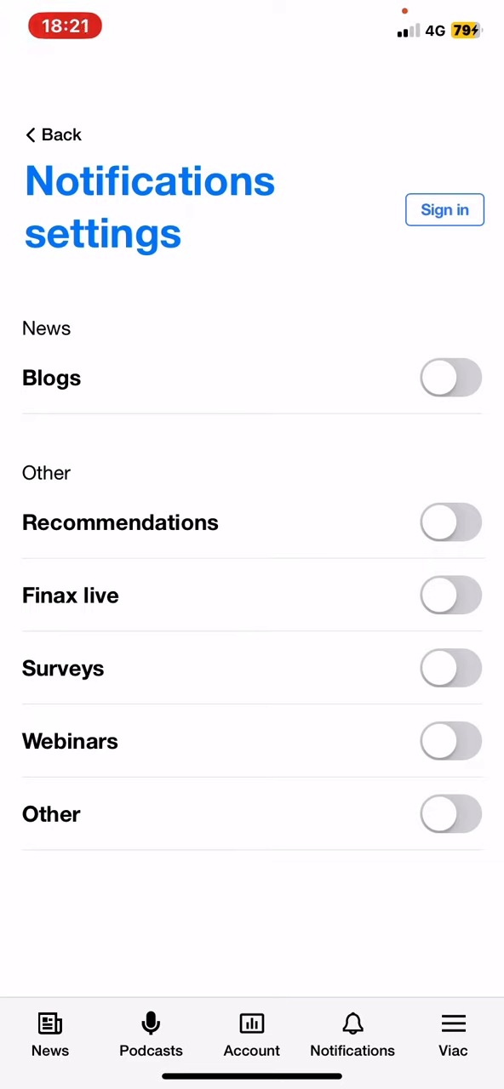
# Step: Switch on the Blogs and Finax live notification toggles, leaving the other four off
pyautogui.click(451, 378)
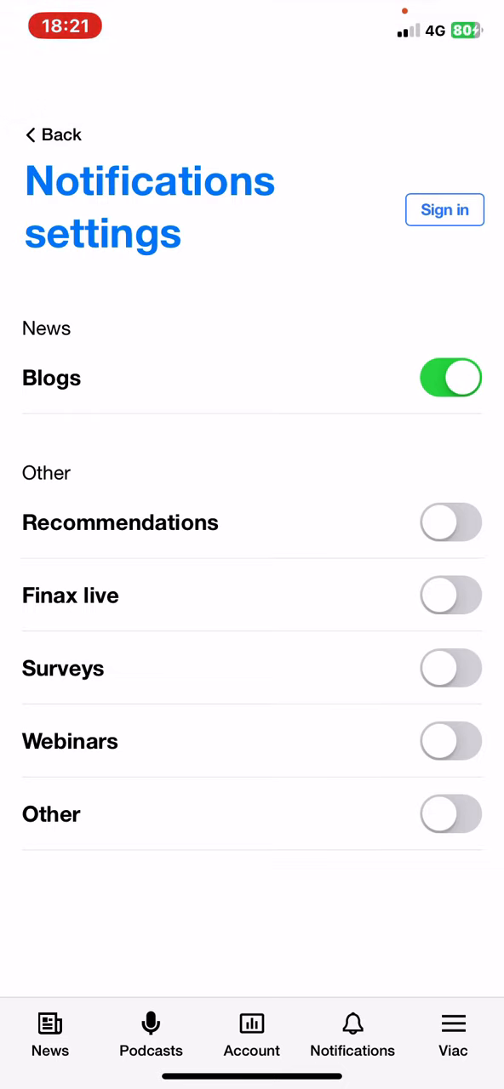
pyautogui.click(452, 595)
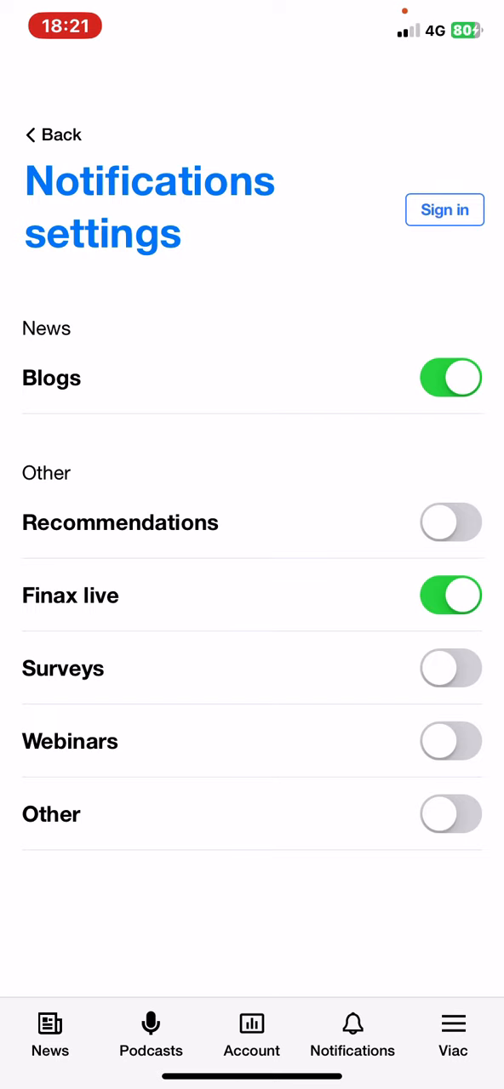